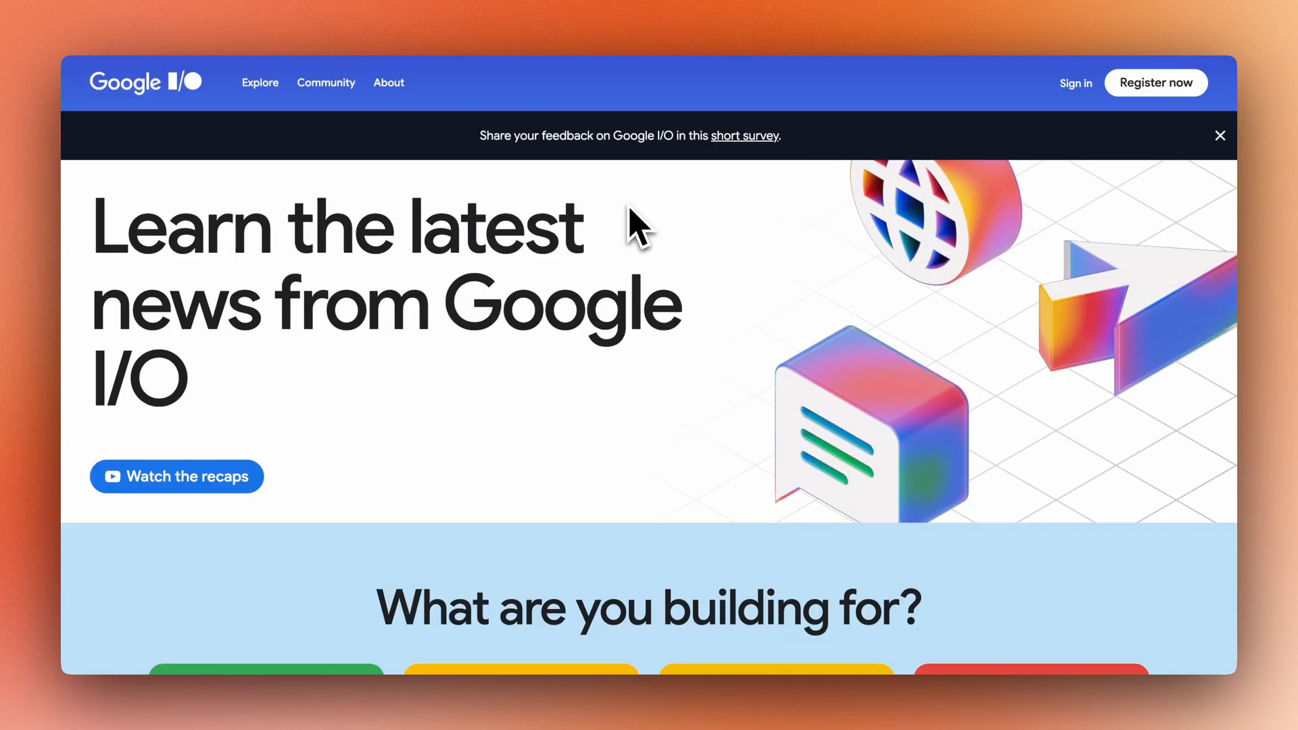
Step: Enter firecrawl.dev as the website, submit it, then save the Firecrawl API key and continue
scroll(down, 3)
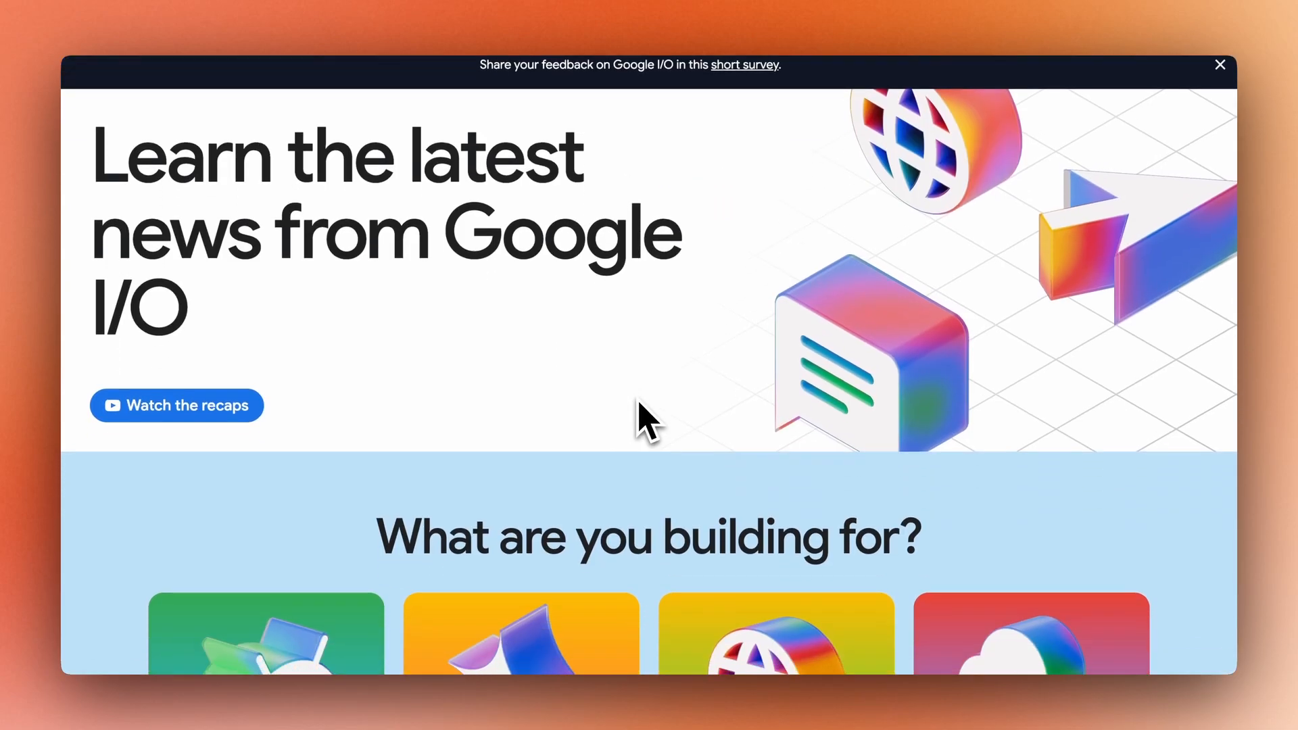
scroll(down, 3)
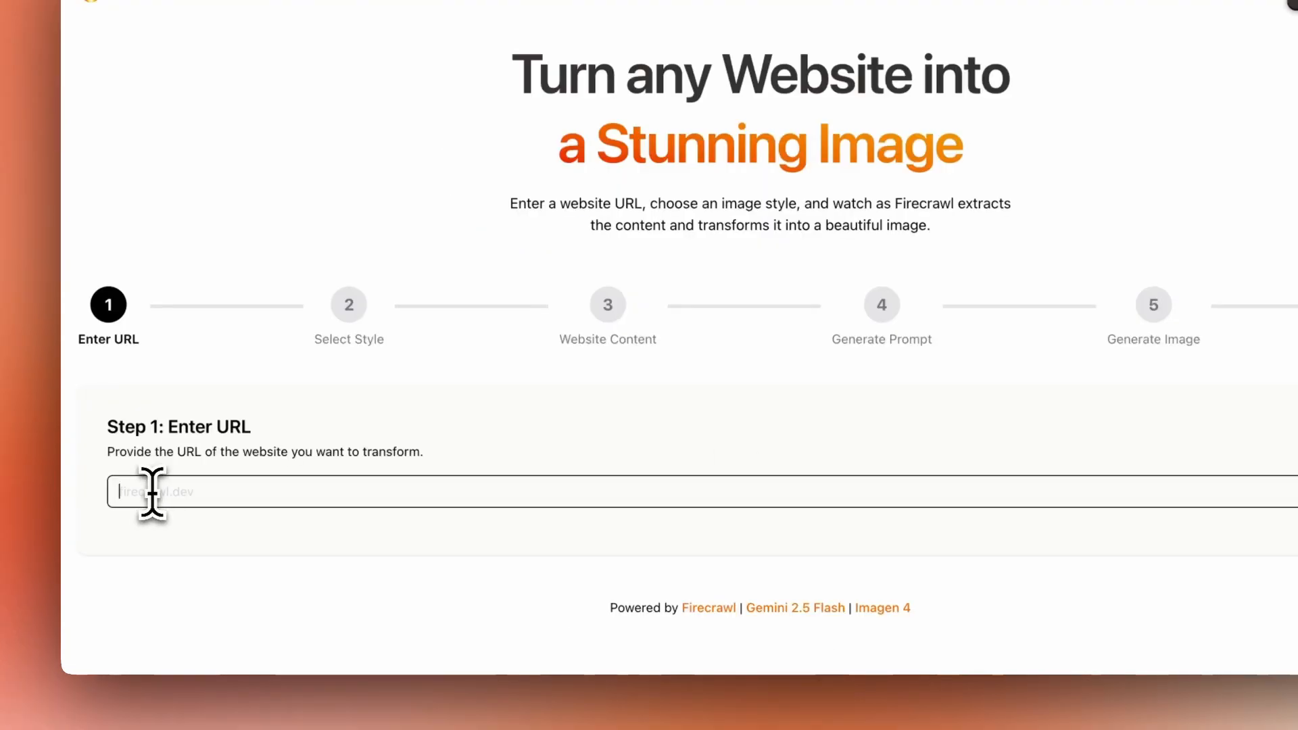
text(firecrawl.dev)
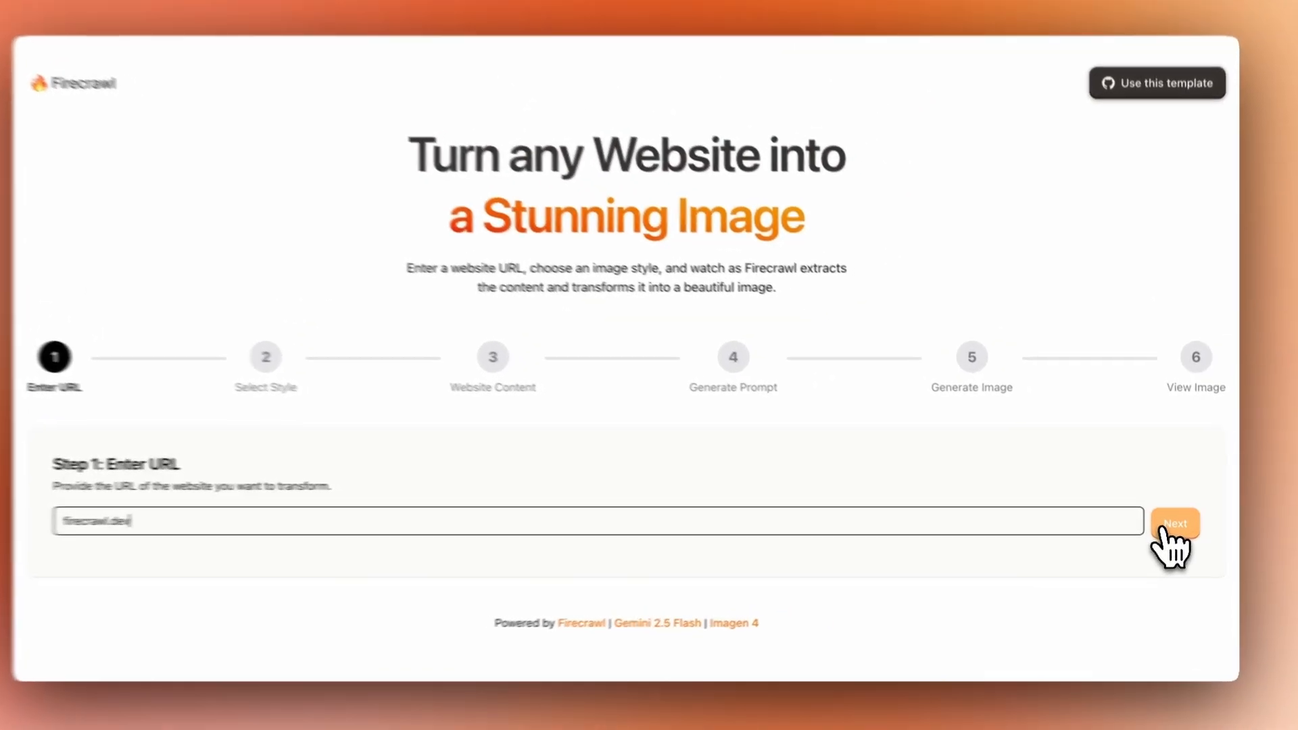
click(1173, 522)
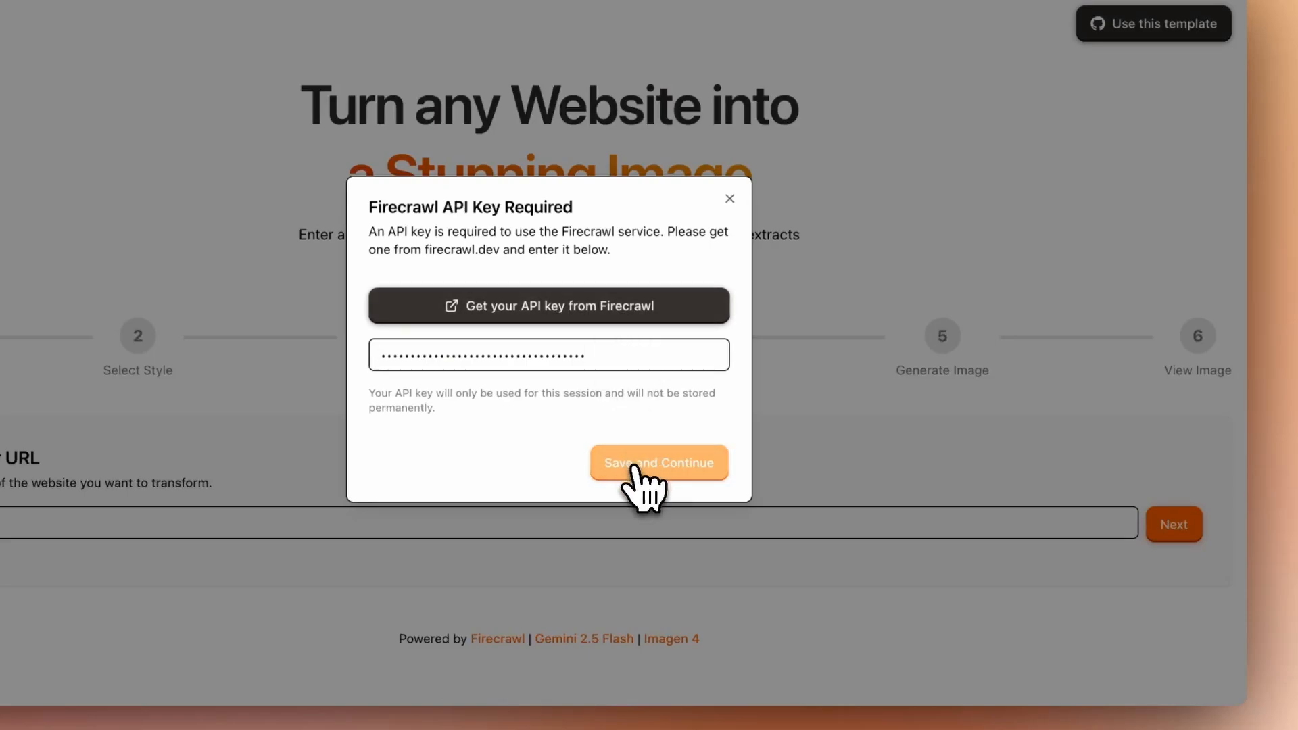
click(659, 462)
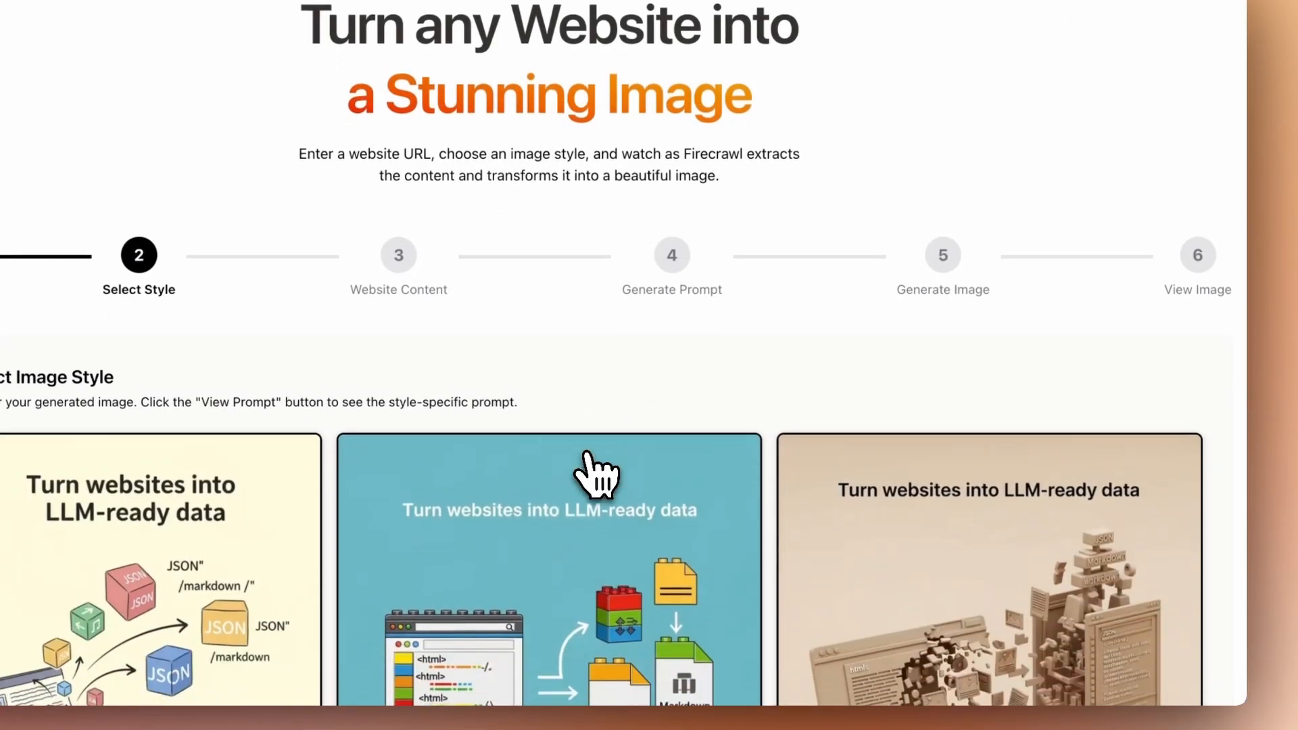
Step: Compare the Ghibli, Claymation and LEGO style prompts by showing and hiding each
scroll(down, 3)
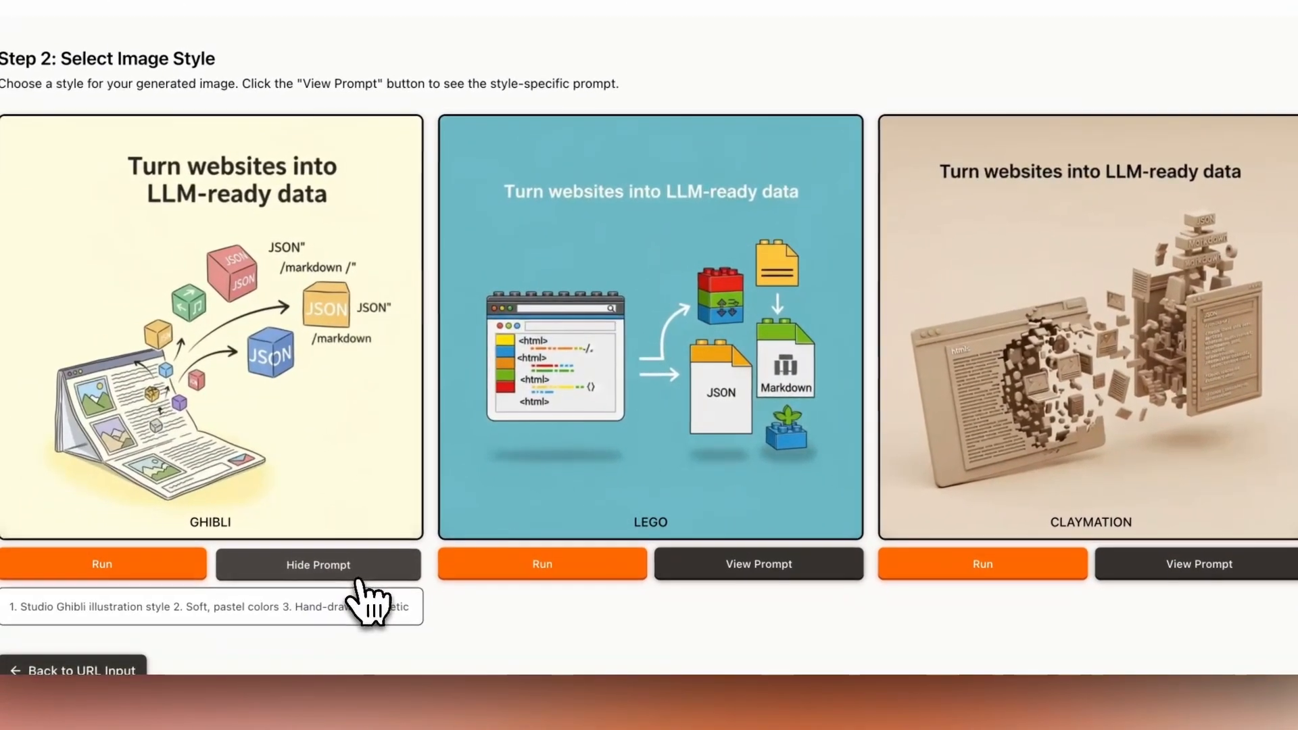
click(758, 564)
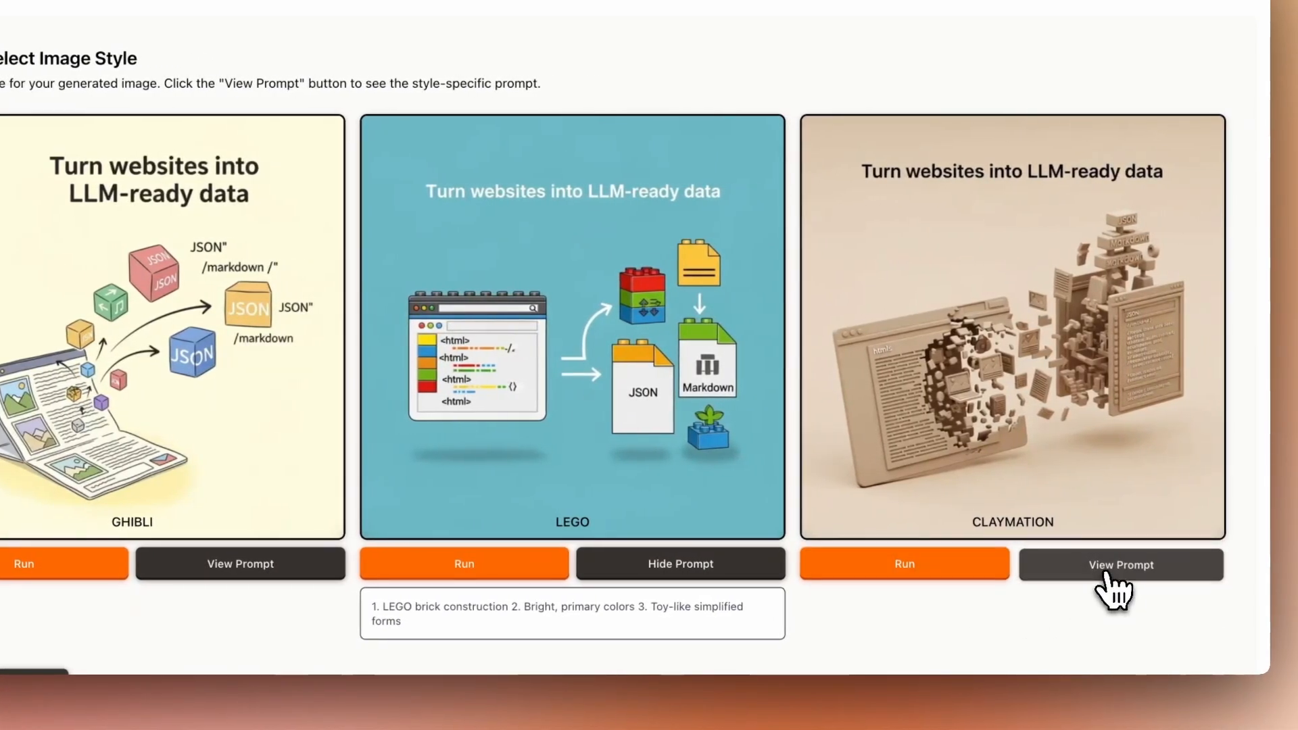
click(1120, 566)
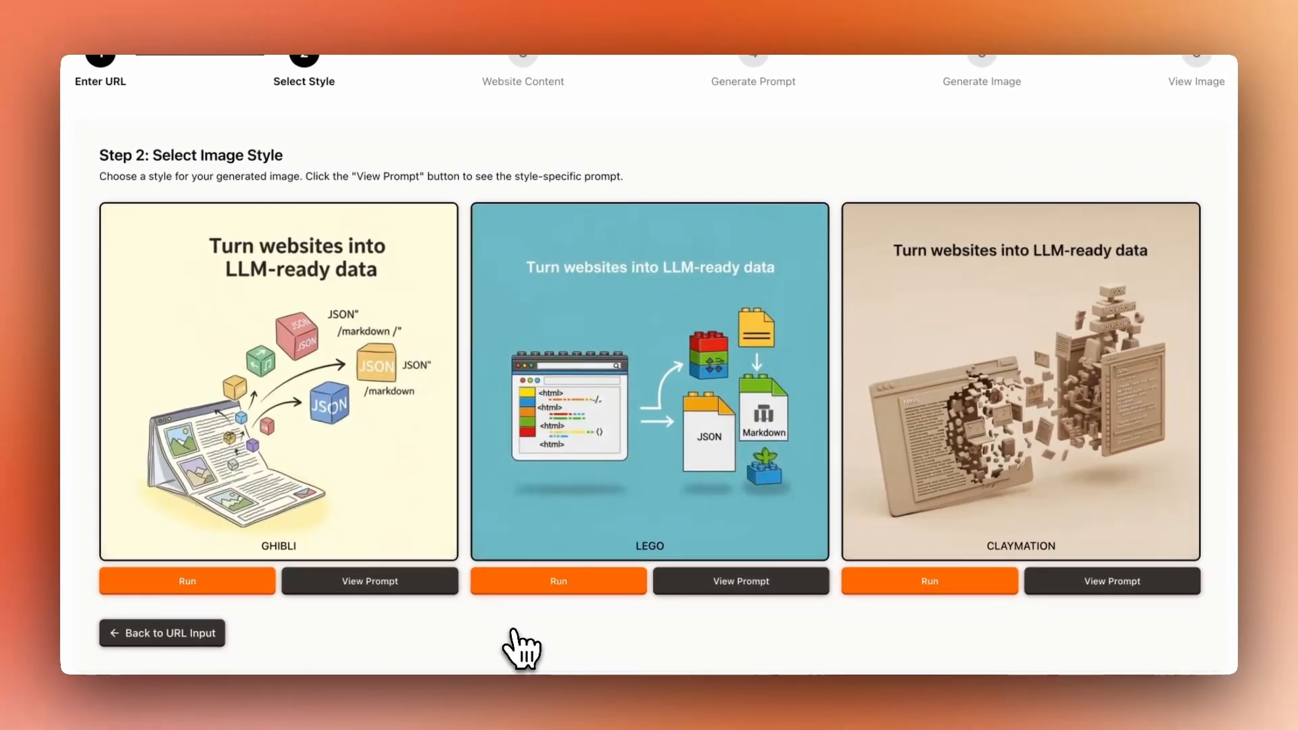
scroll(down, 3)
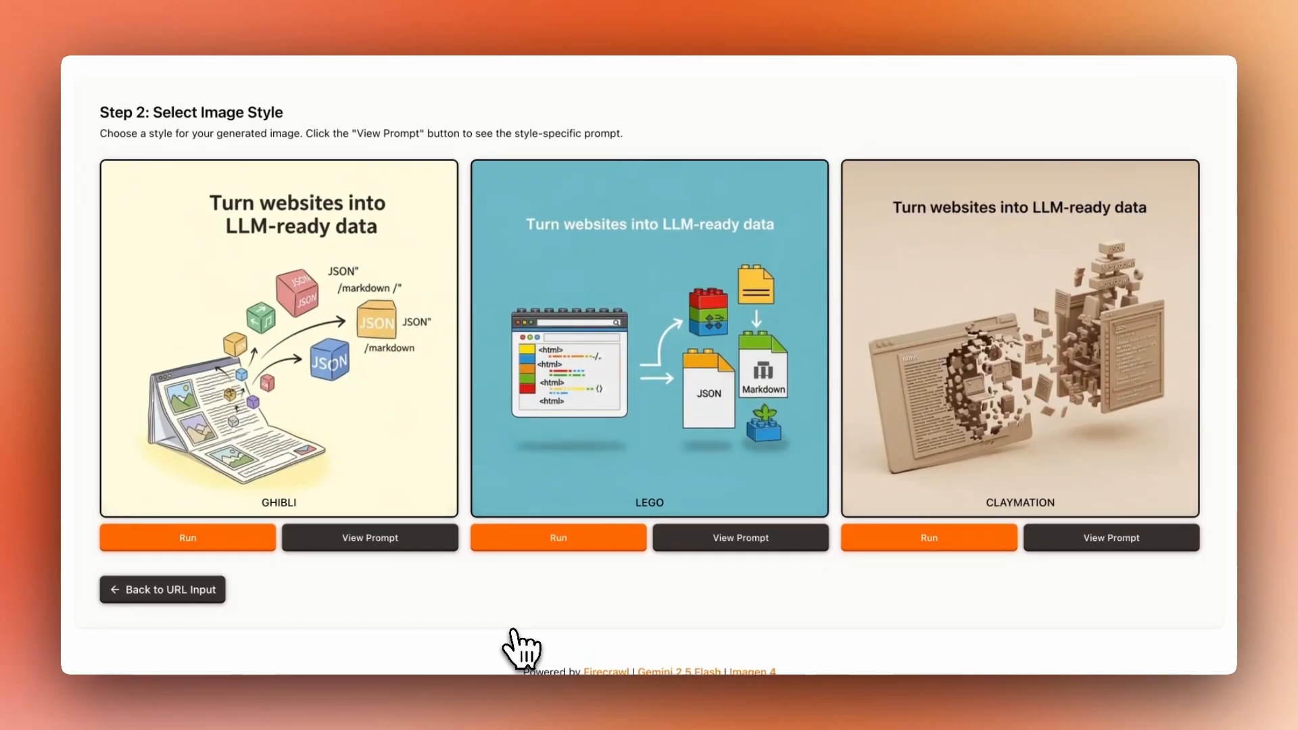
click(370, 536)
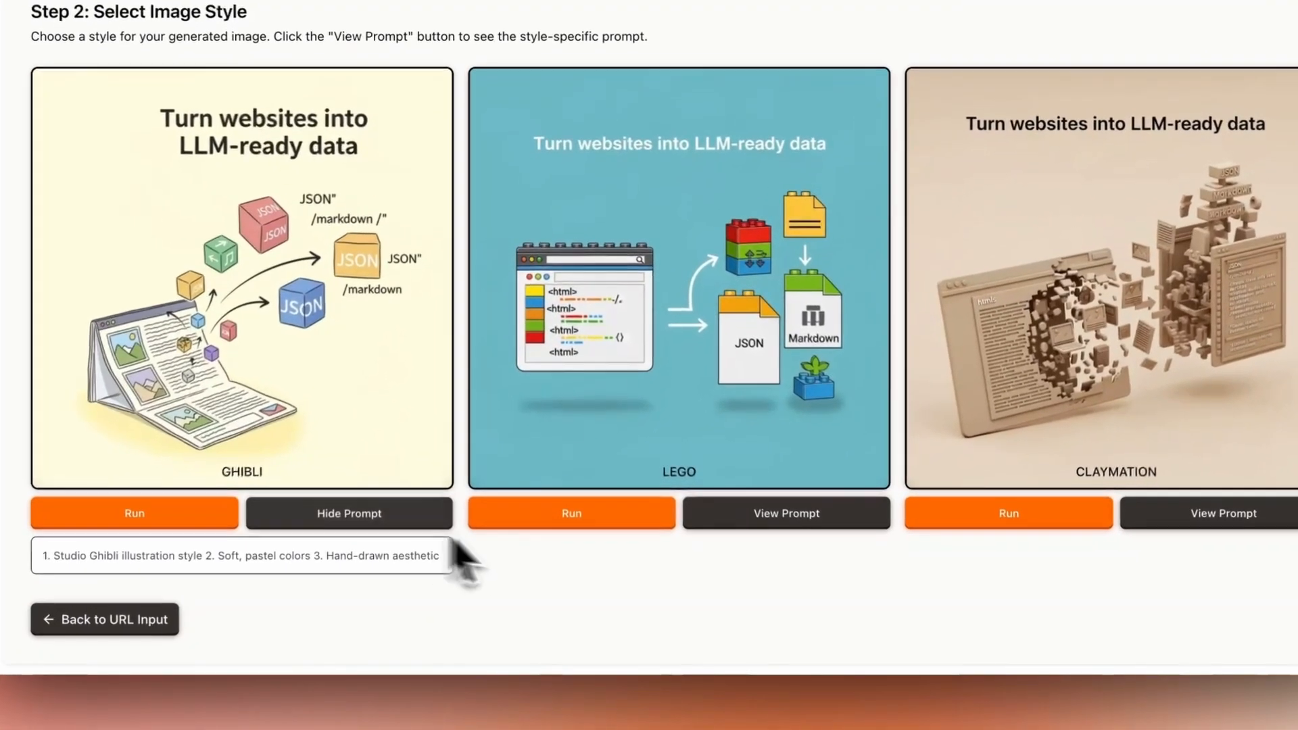
click(785, 512)
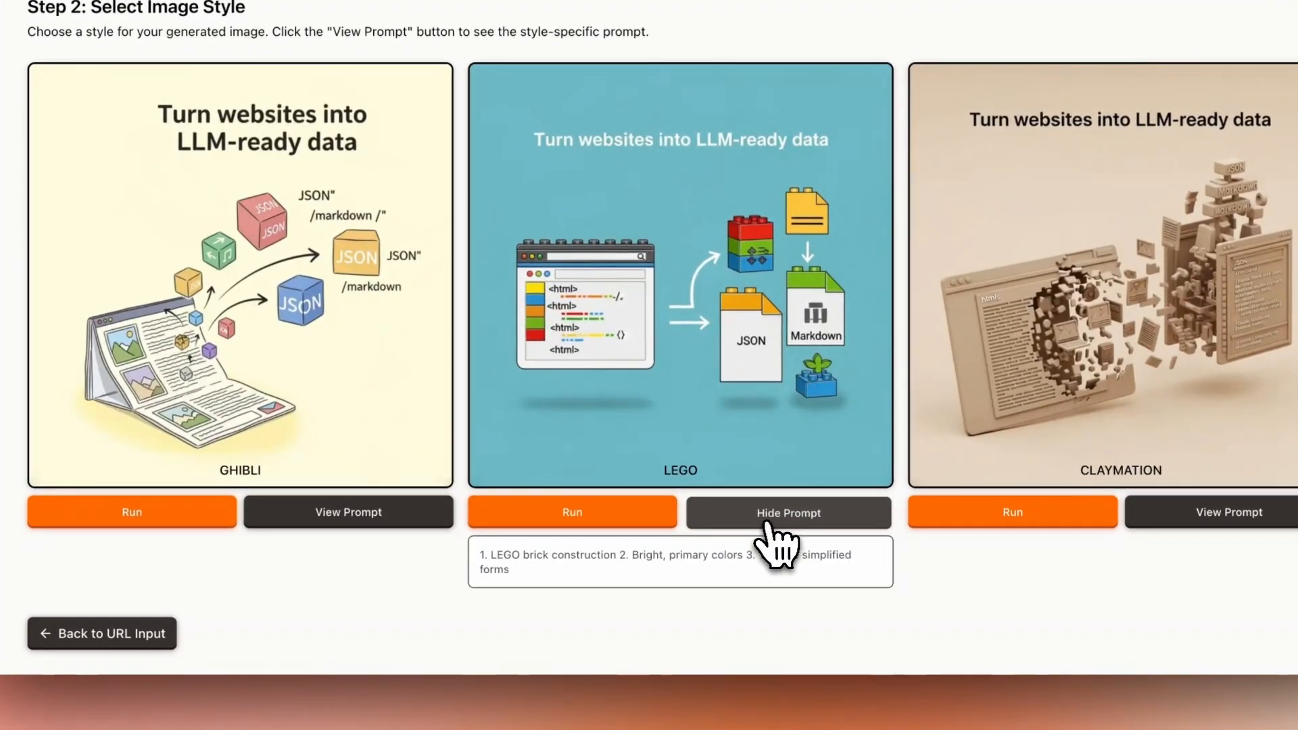
click(787, 512)
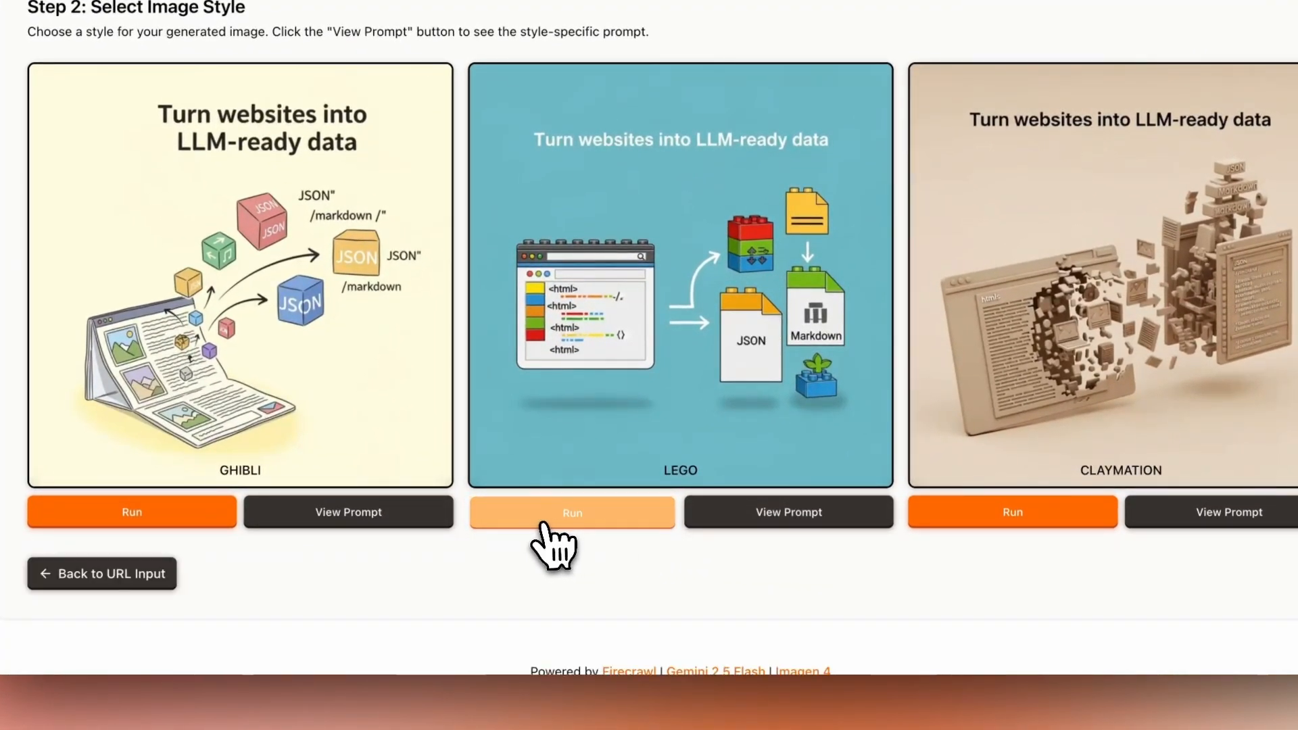
Step: Run the LEGO style on firecrawl.dev and start generating the image prompt from the extracted content
click(571, 512)
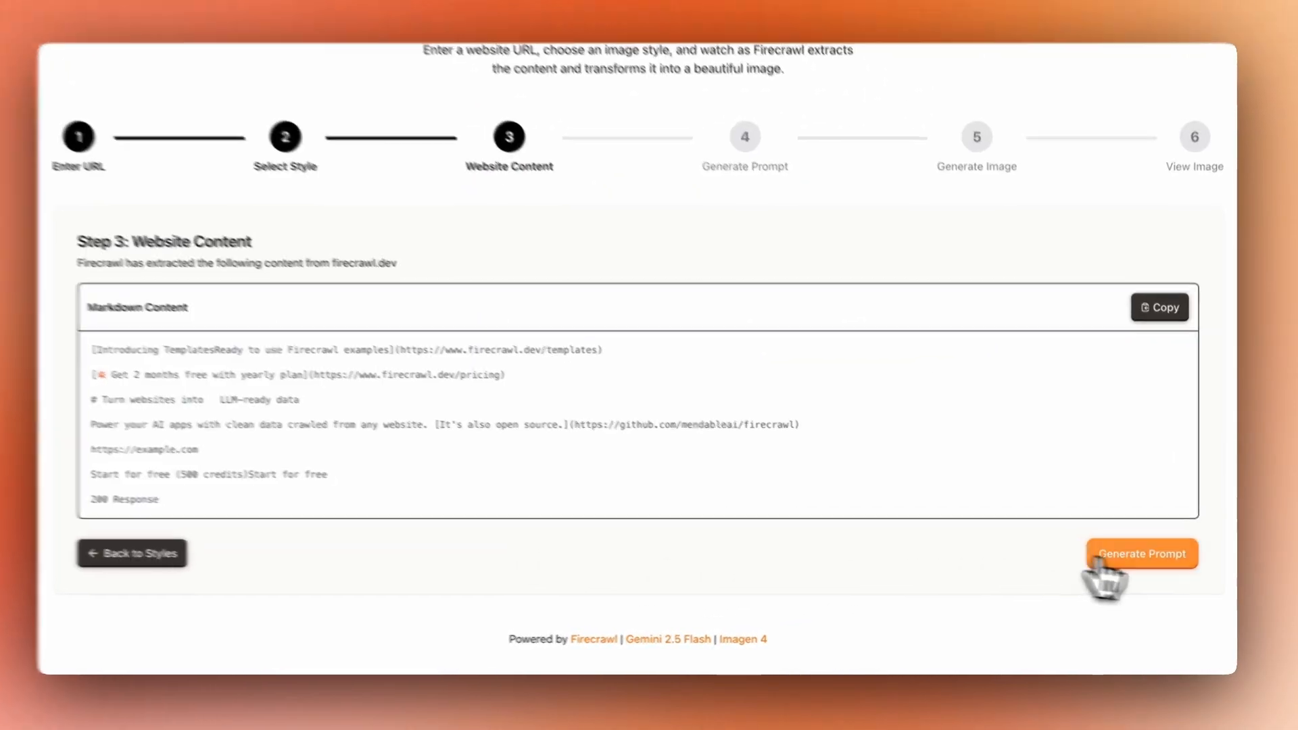
click(1142, 554)
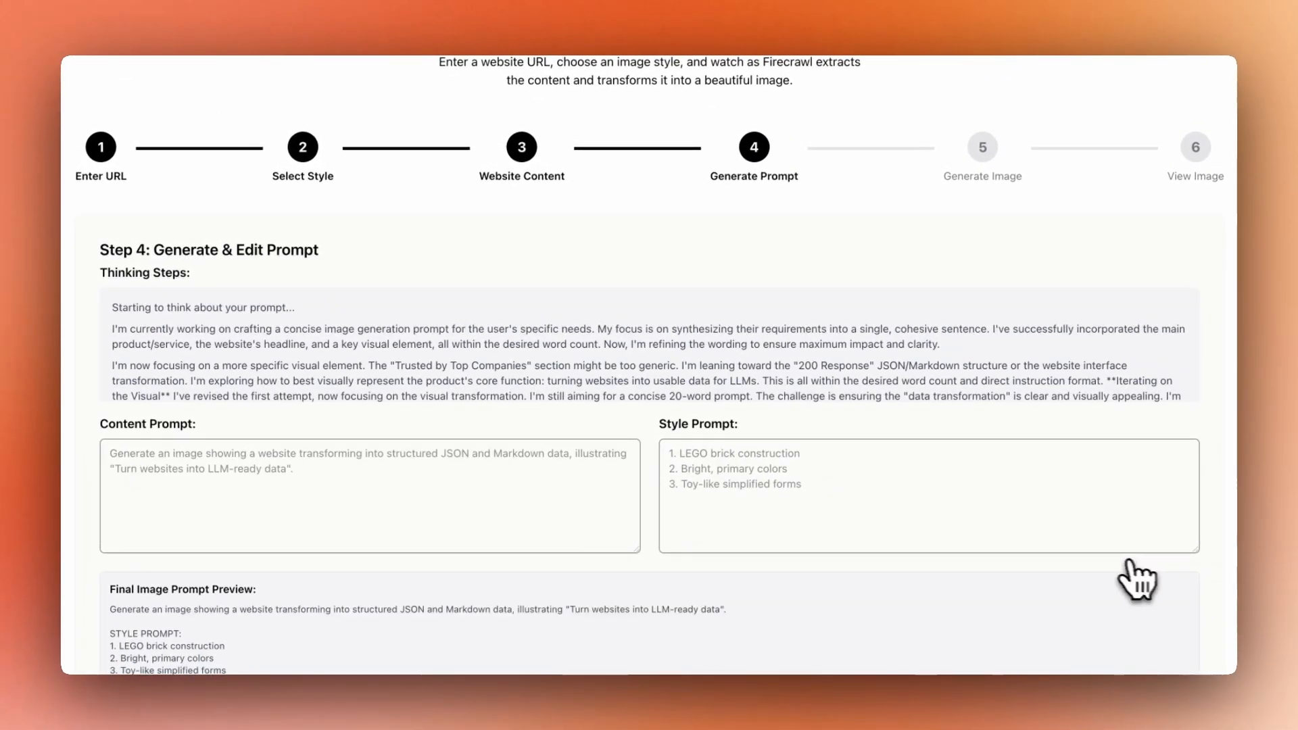
Step: Review the filled-in LEGO prompt and start generating the image from it
scroll(down, 3)
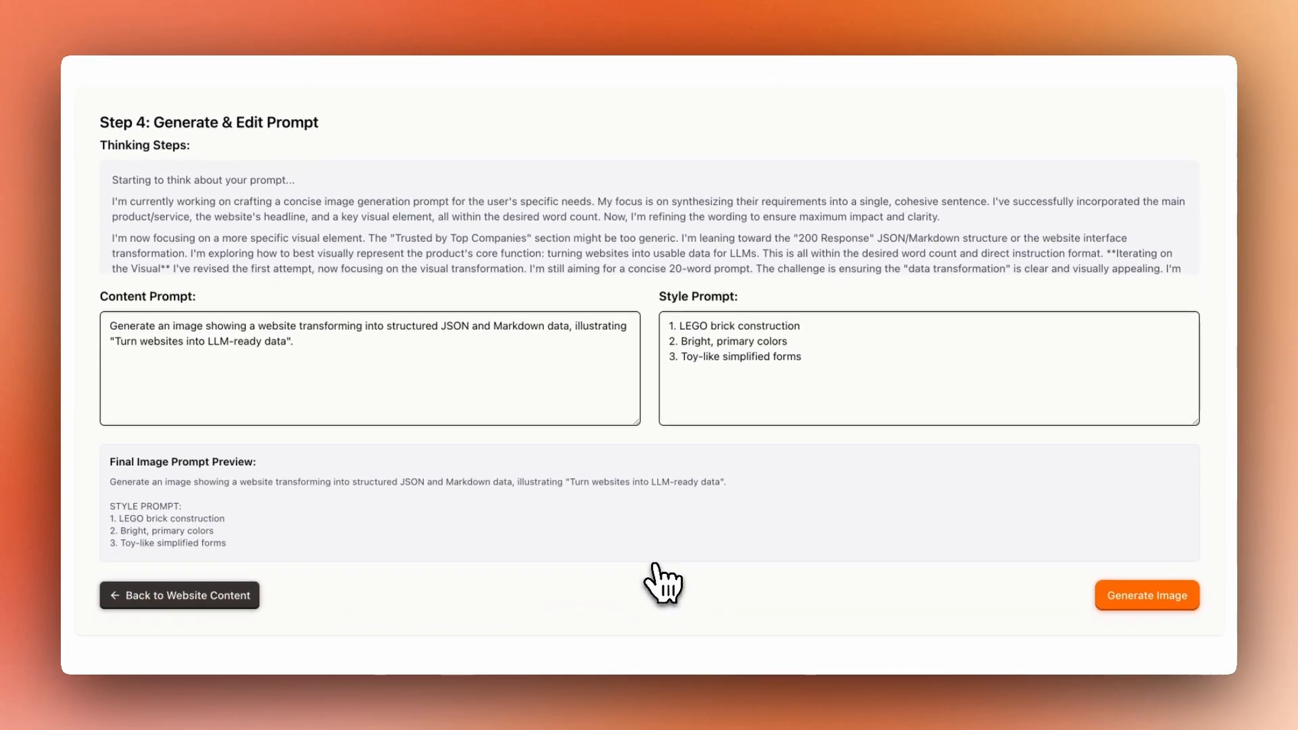
scroll(down, 3)
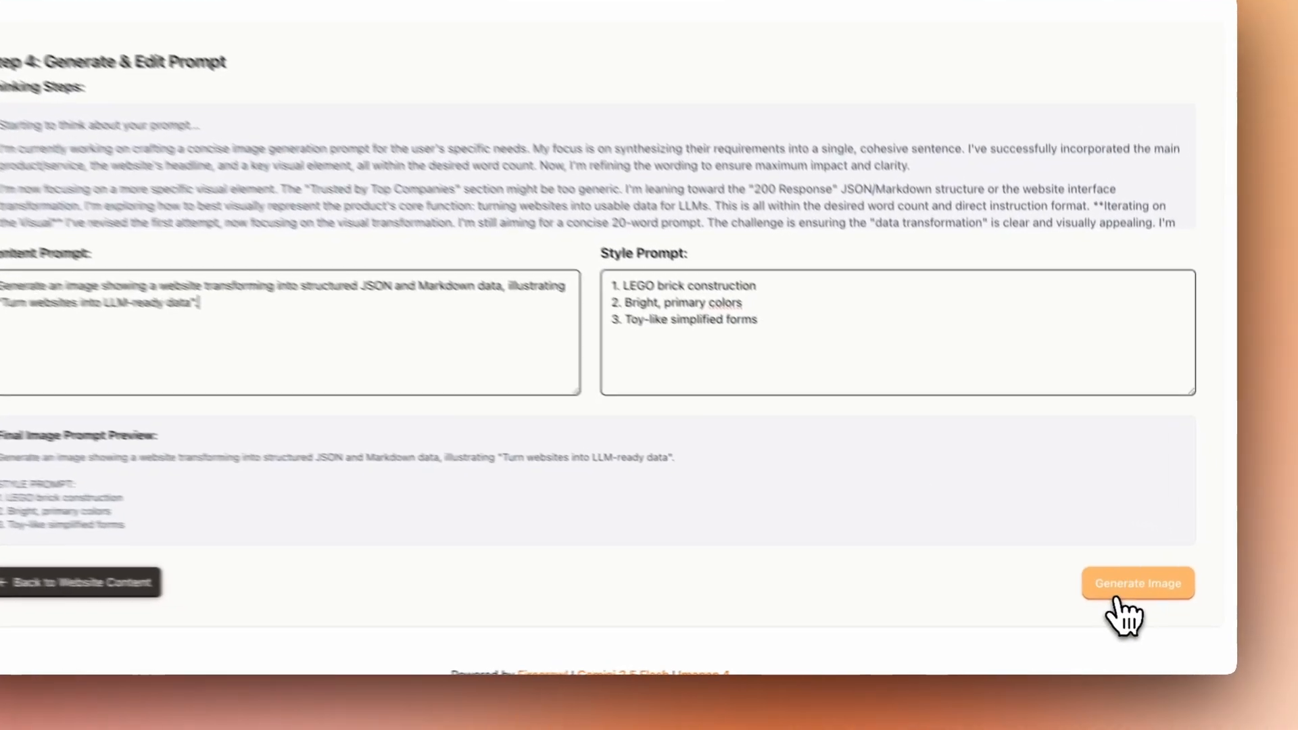
click(1137, 583)
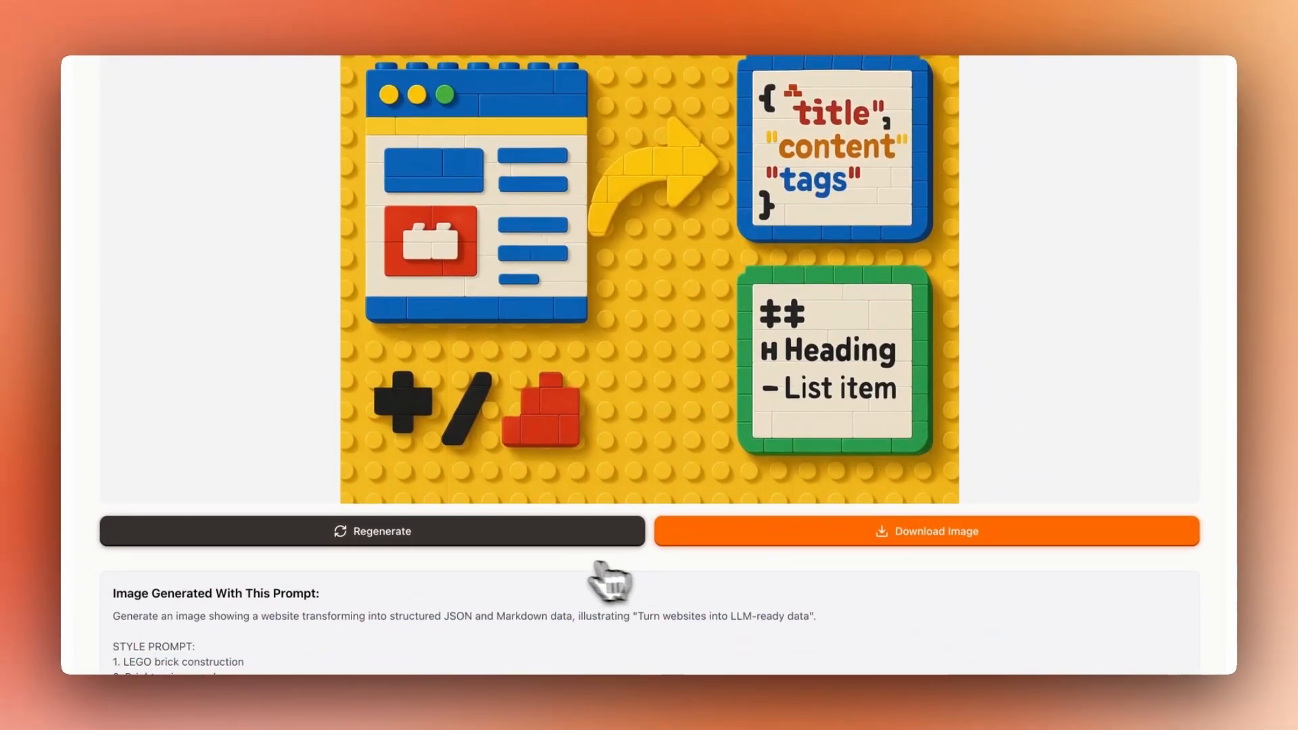
Step: View the finished LEGO image beside its Regenerate and Download Image controls
click(370, 530)
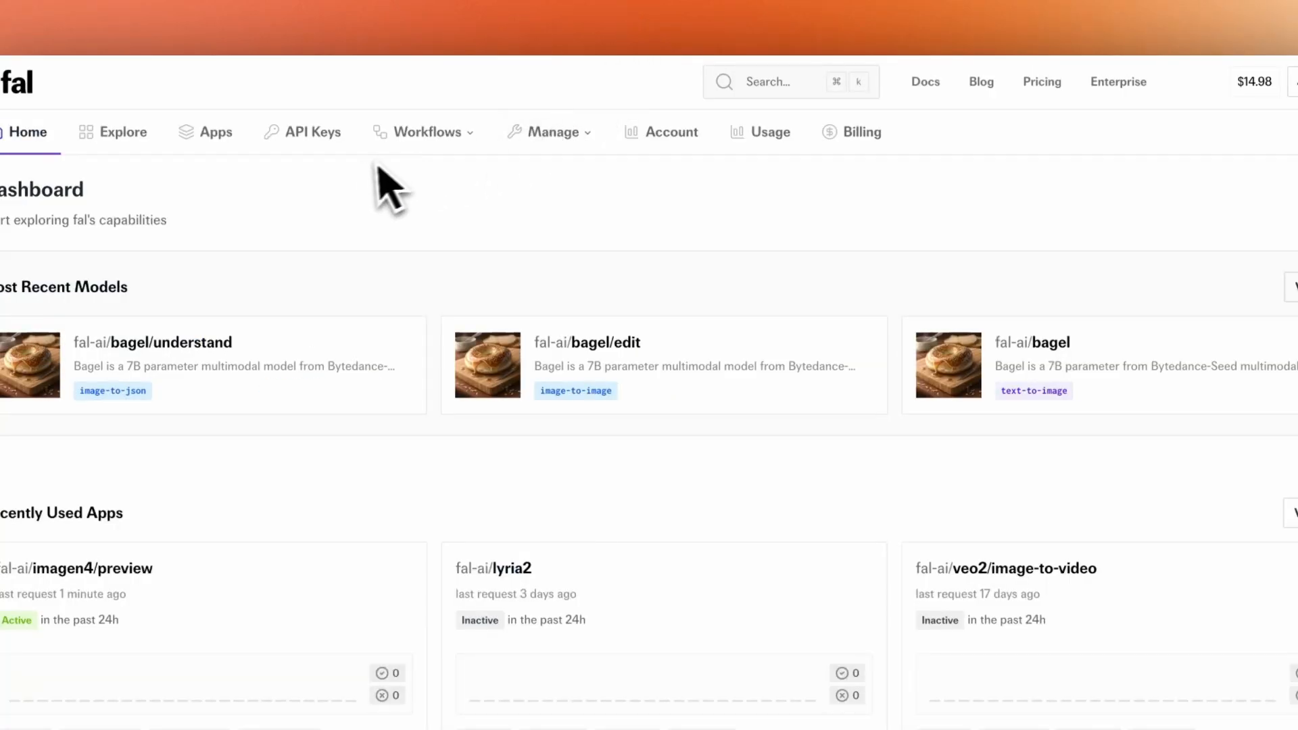
mouse_move(802, 31)
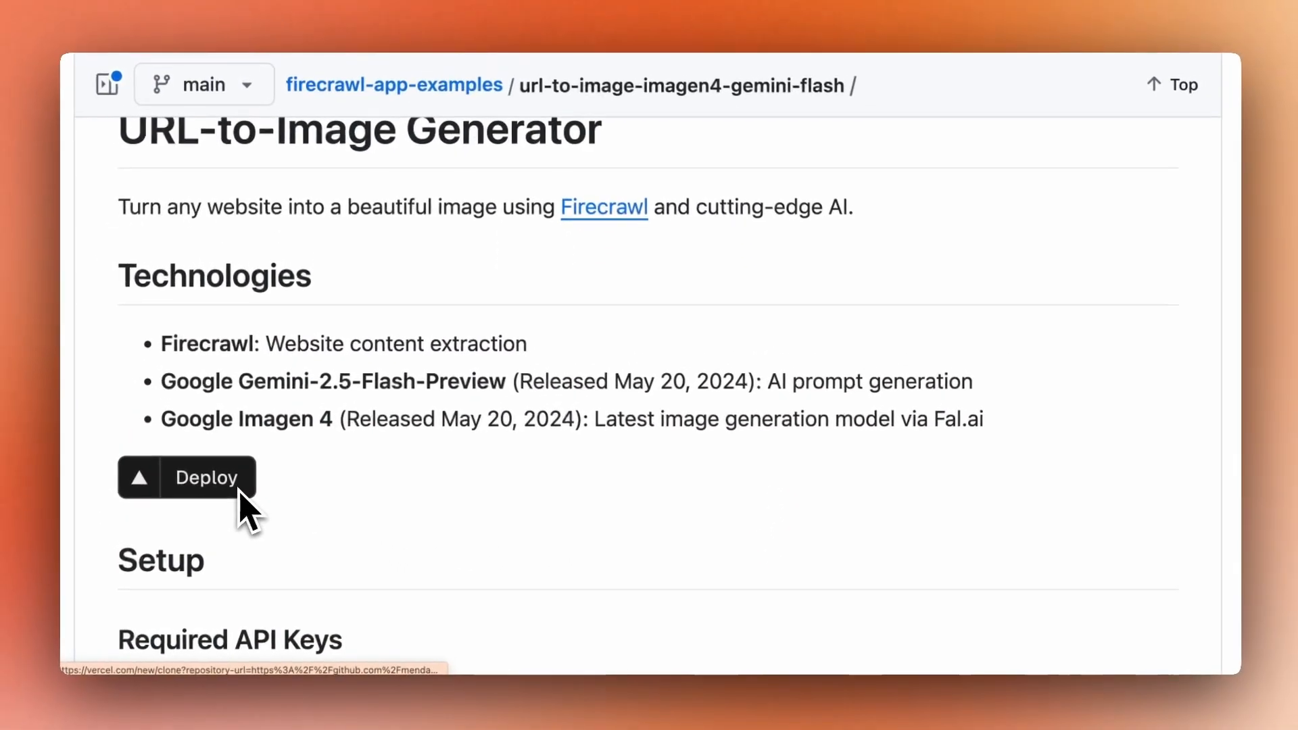
Step: Scroll through the project's GitHub README with its Deploy button
scroll(down, 3)
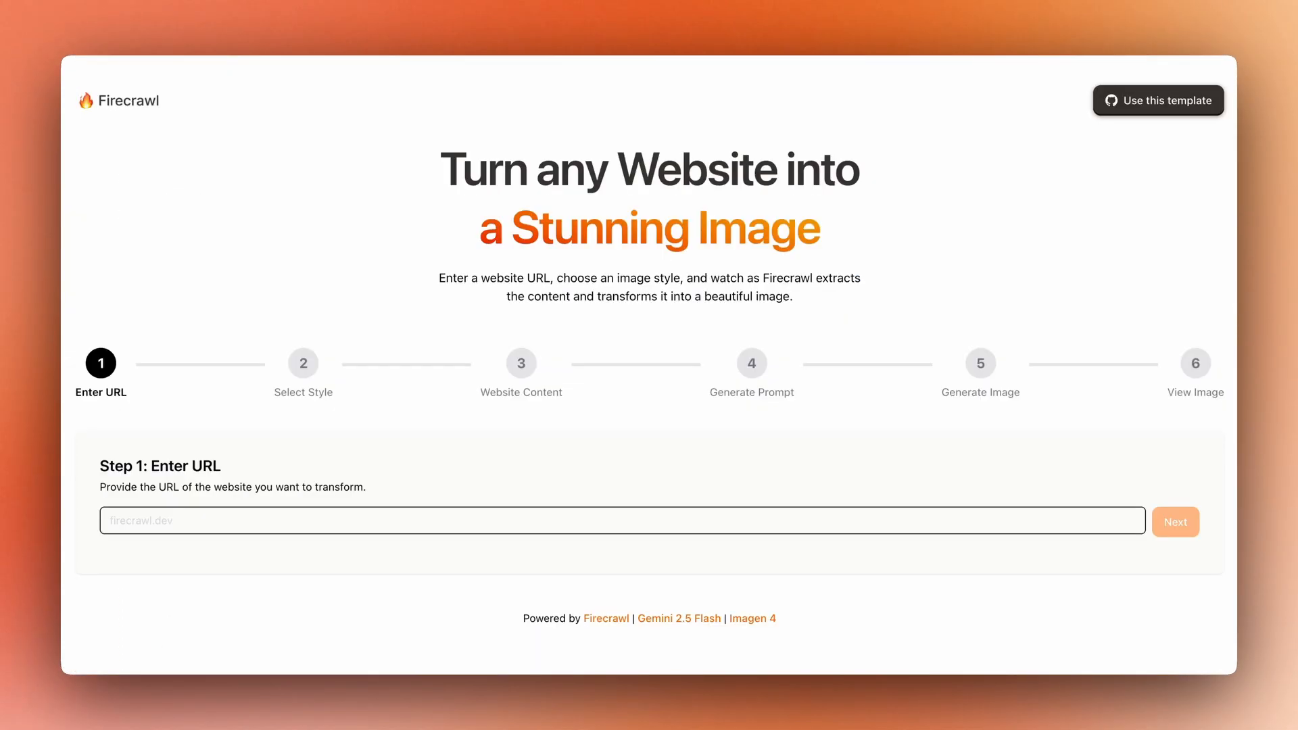
mouse_move(605, 253)
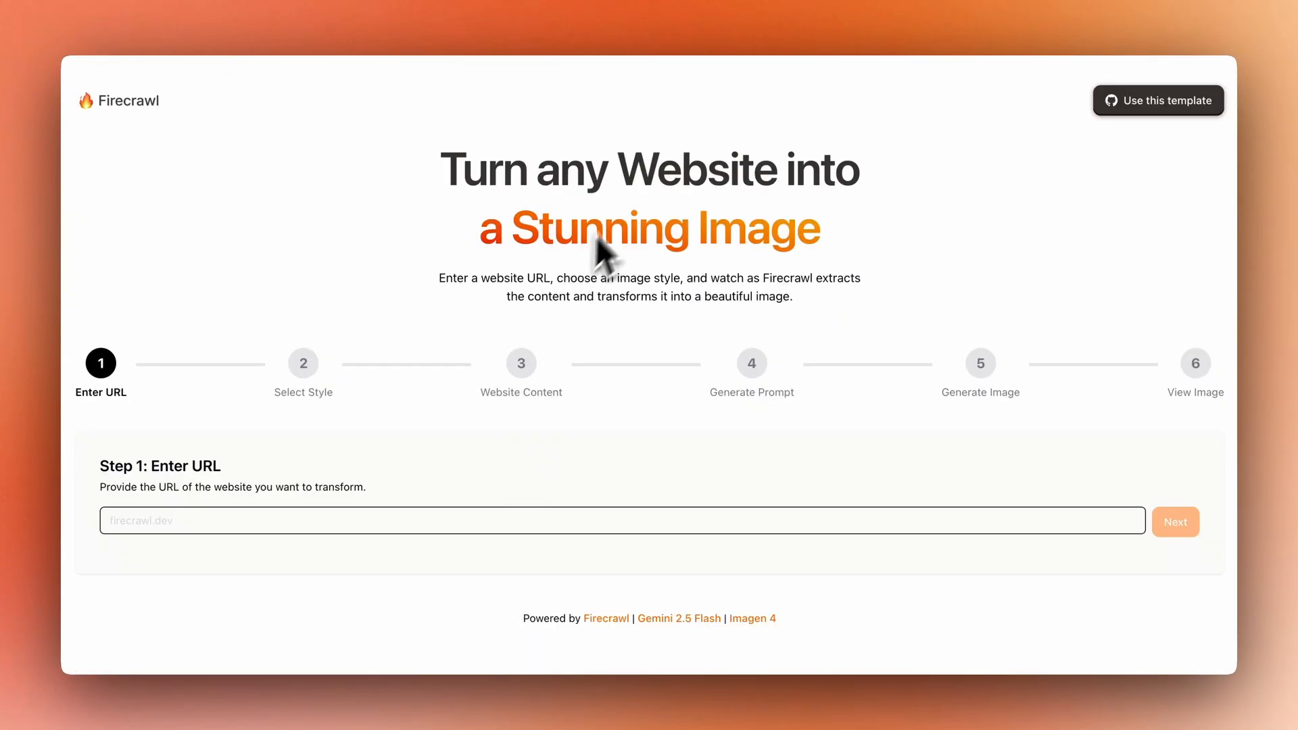